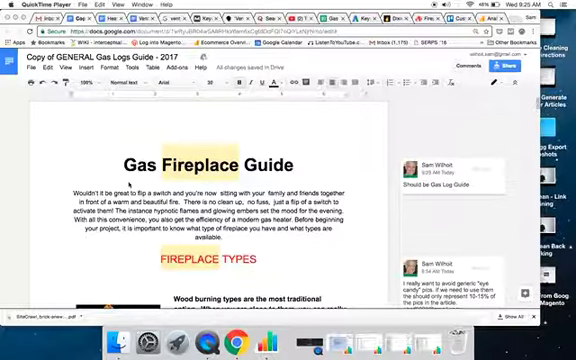
pyautogui.scroll(-3)
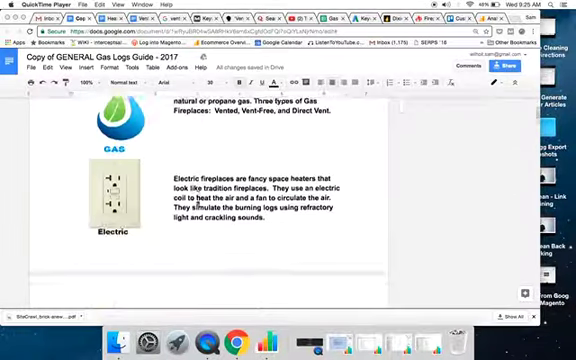
pyautogui.scroll(3)
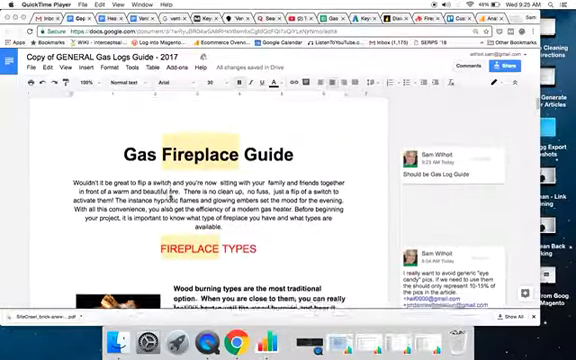
pyautogui.scroll(-3)
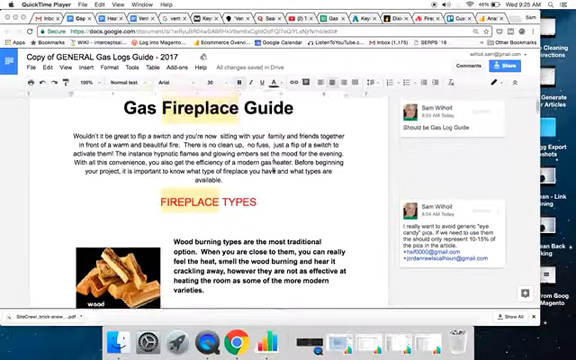
pyautogui.scroll(-3)
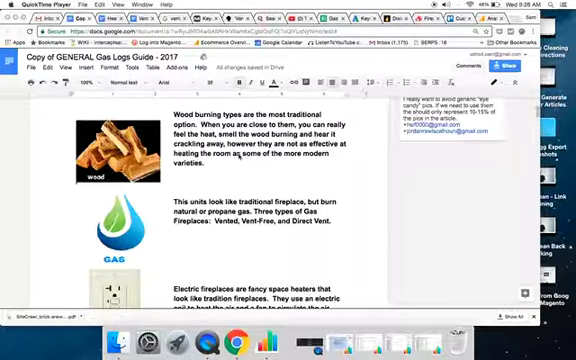
pyautogui.scroll(-3)
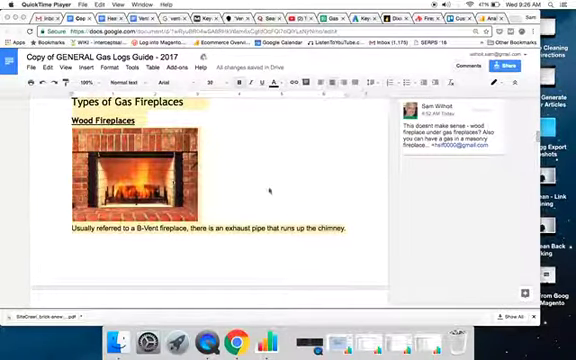
pyautogui.scroll(-3)
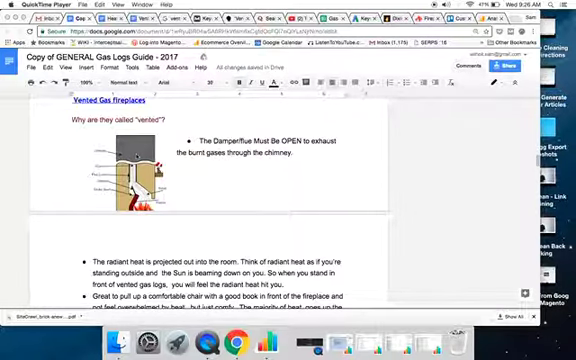
pyautogui.scroll(-3)
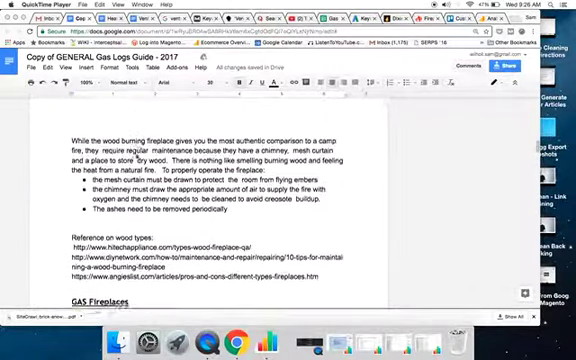
pyautogui.scroll(3)
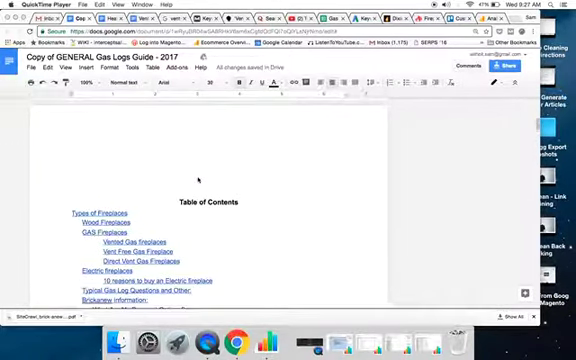
pyautogui.scroll(-3)
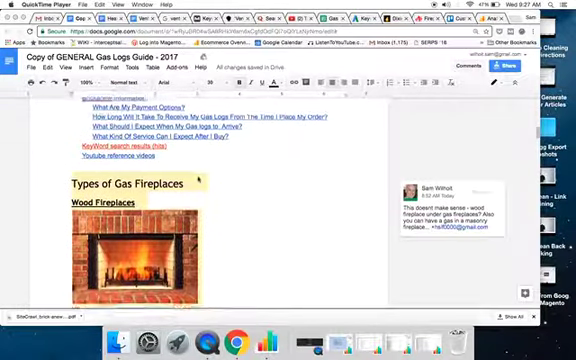
pyautogui.scroll(-3)
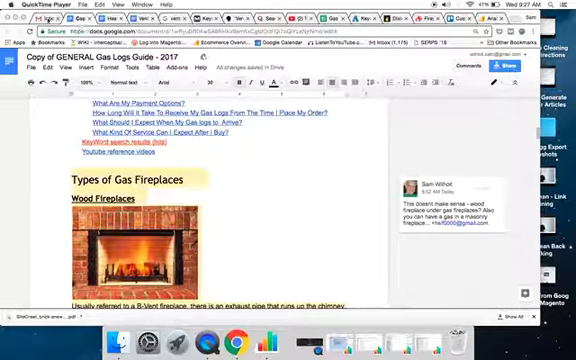
pyautogui.scroll(-3)
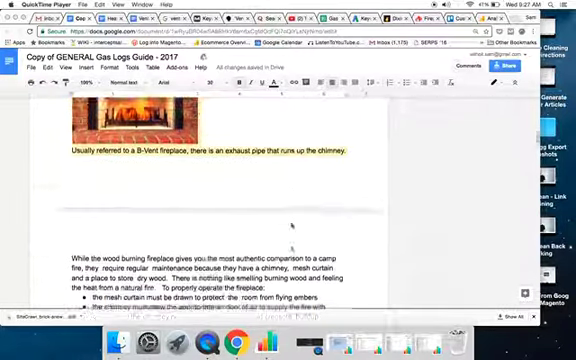
pyautogui.scroll(-3)
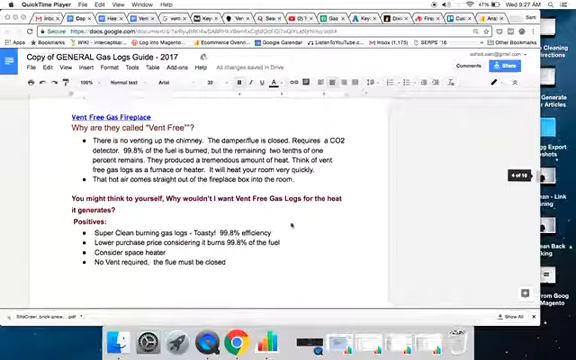
pyautogui.scroll(-3)
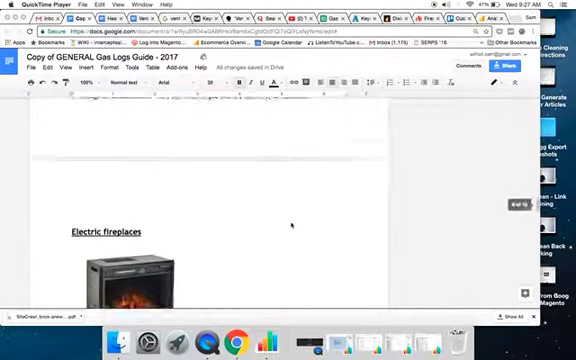
pyautogui.scroll(-3)
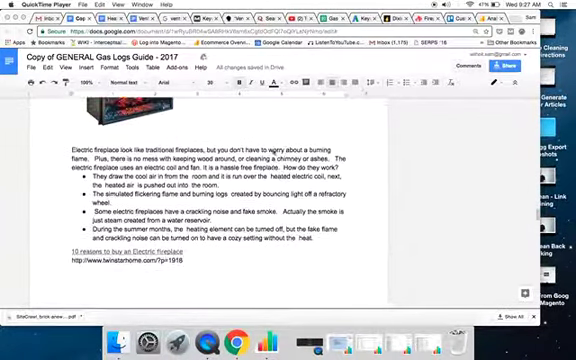
pyautogui.scroll(-3)
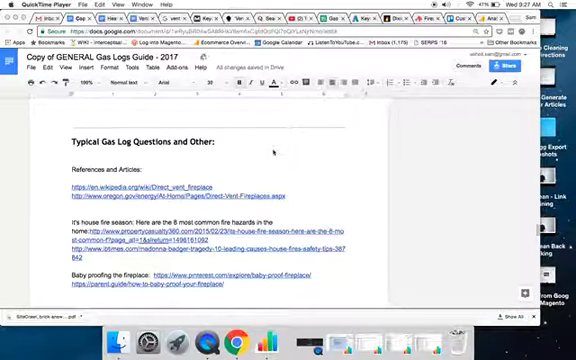
pyautogui.moveTo(210, 128)
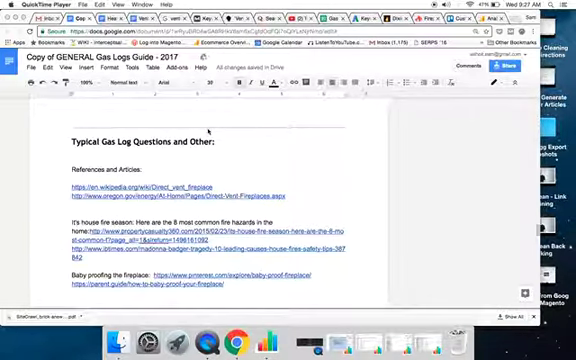
pyautogui.scroll(-3)
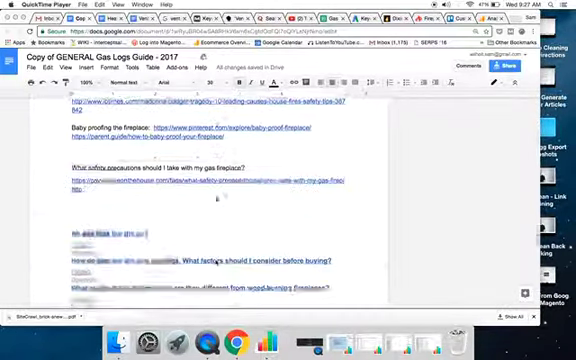
pyautogui.scroll(-3)
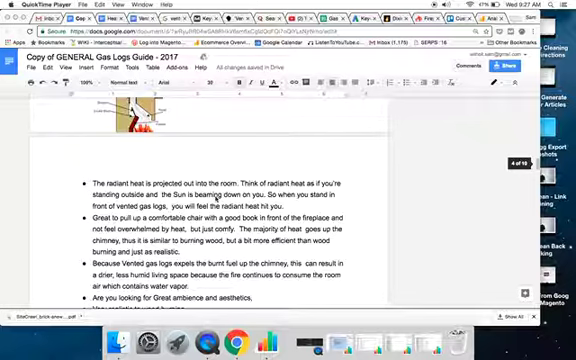
pyautogui.scroll(-3)
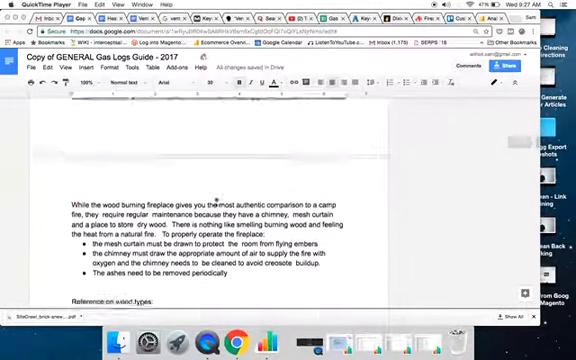
pyautogui.scroll(3)
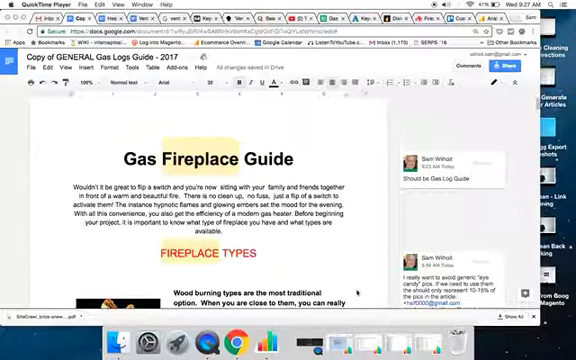
pyautogui.scroll(-3)
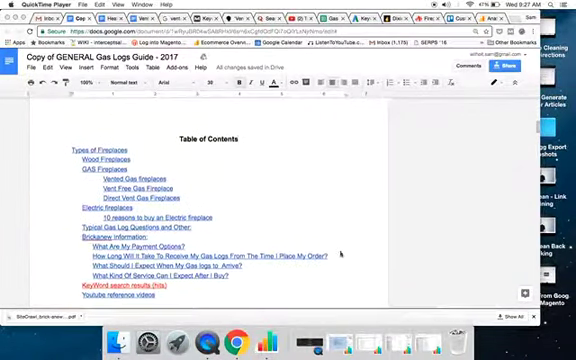
pyautogui.scroll(-3)
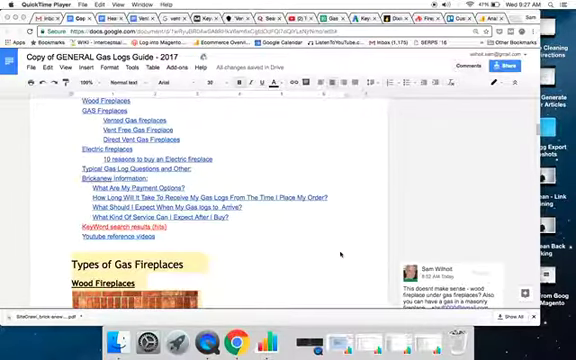